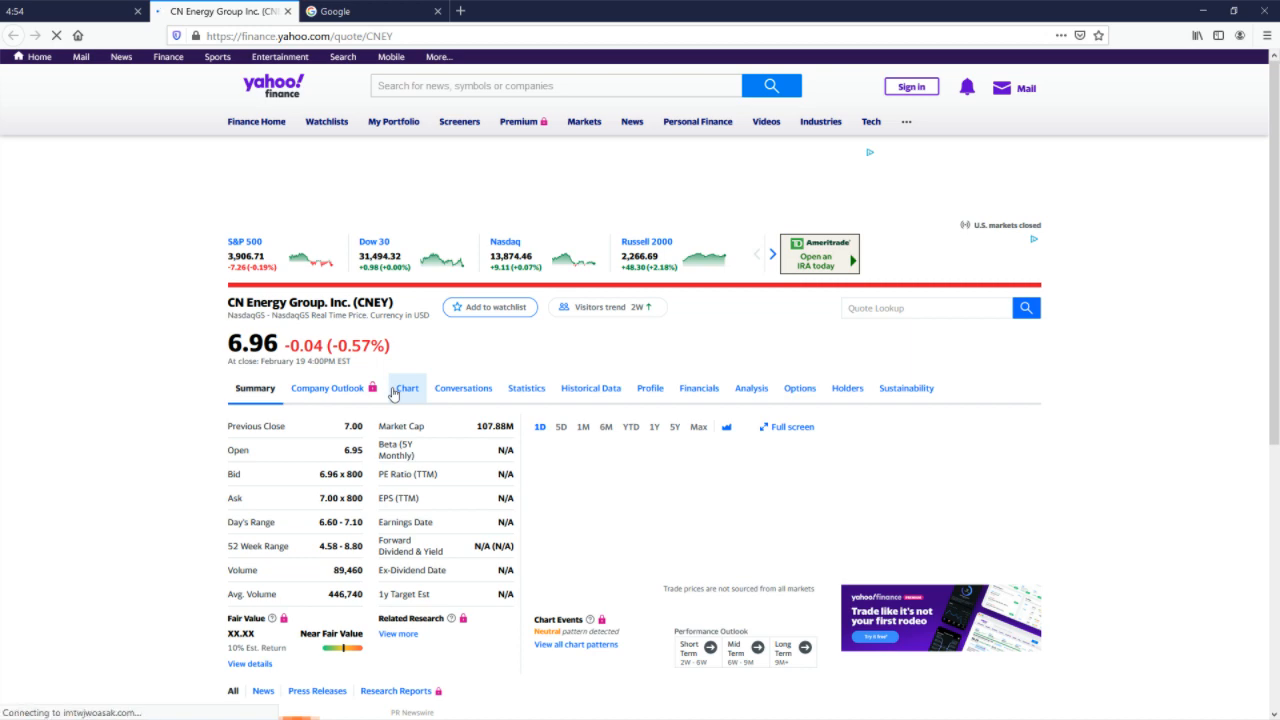
# Step: Switch the CNEY summary chart to the Max range covering early to mid February 2021
pyautogui.click(327, 388)
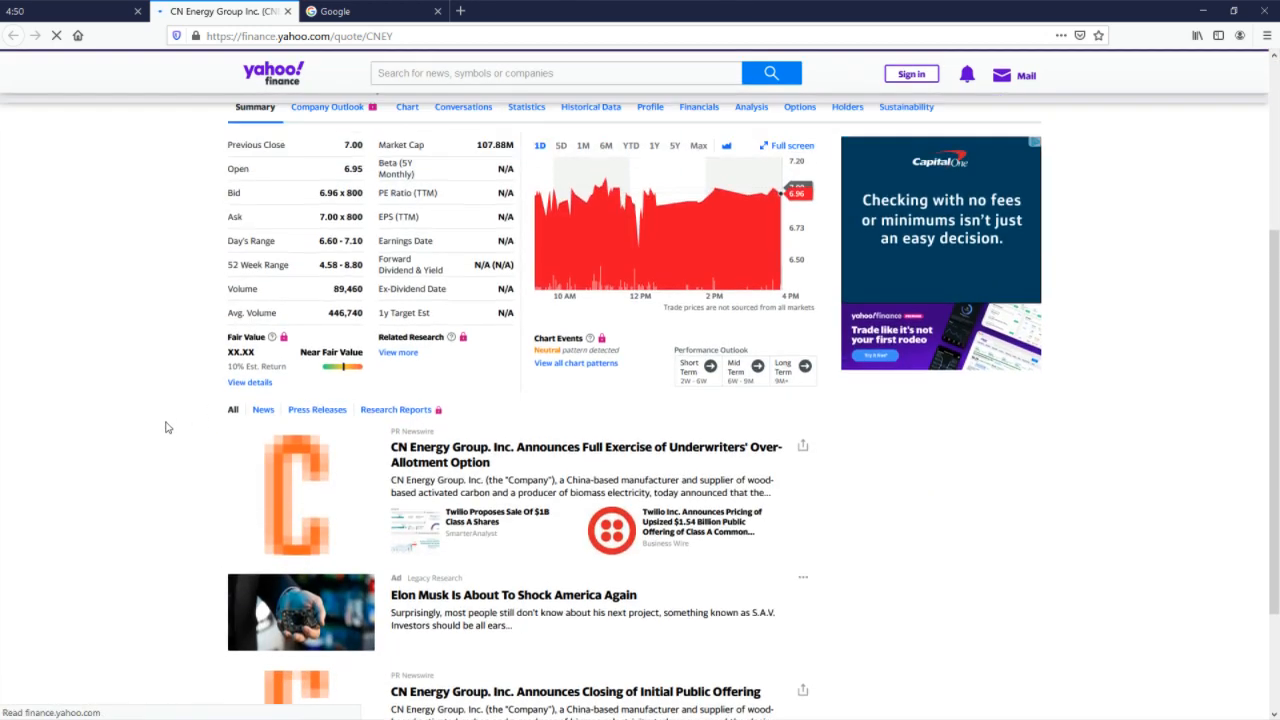
pyautogui.scroll(3)
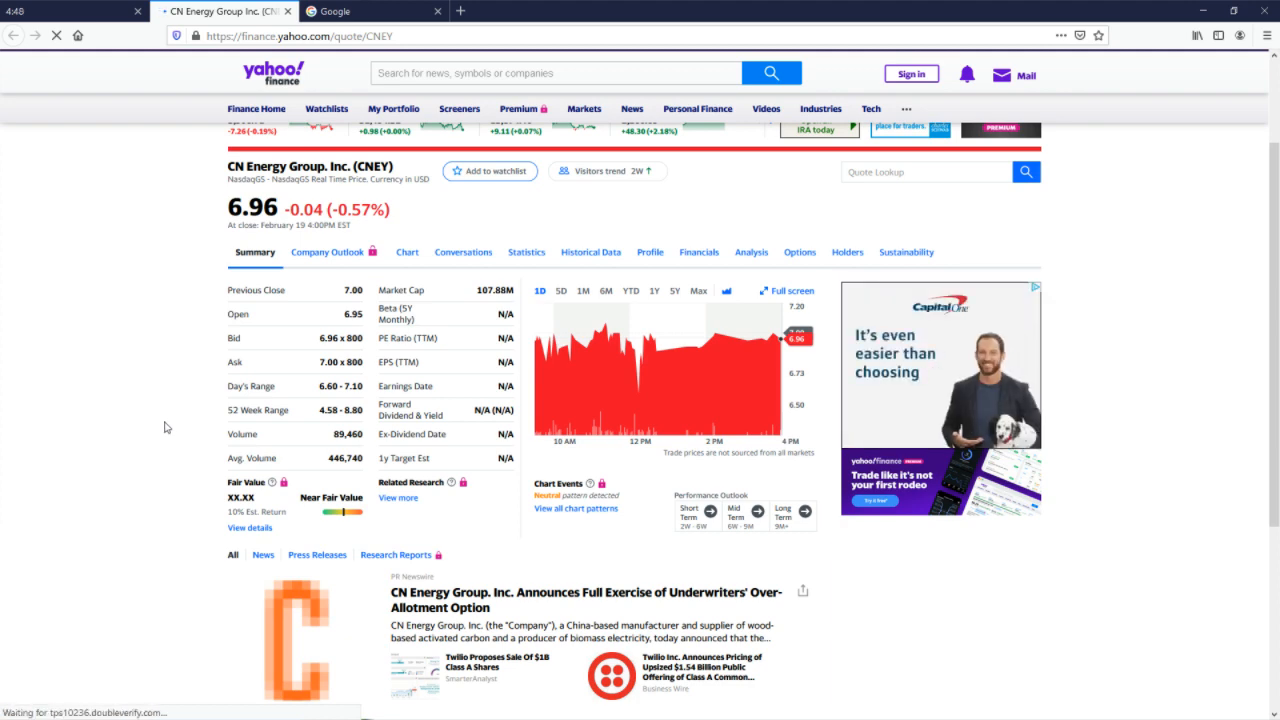
pyautogui.scroll(-3)
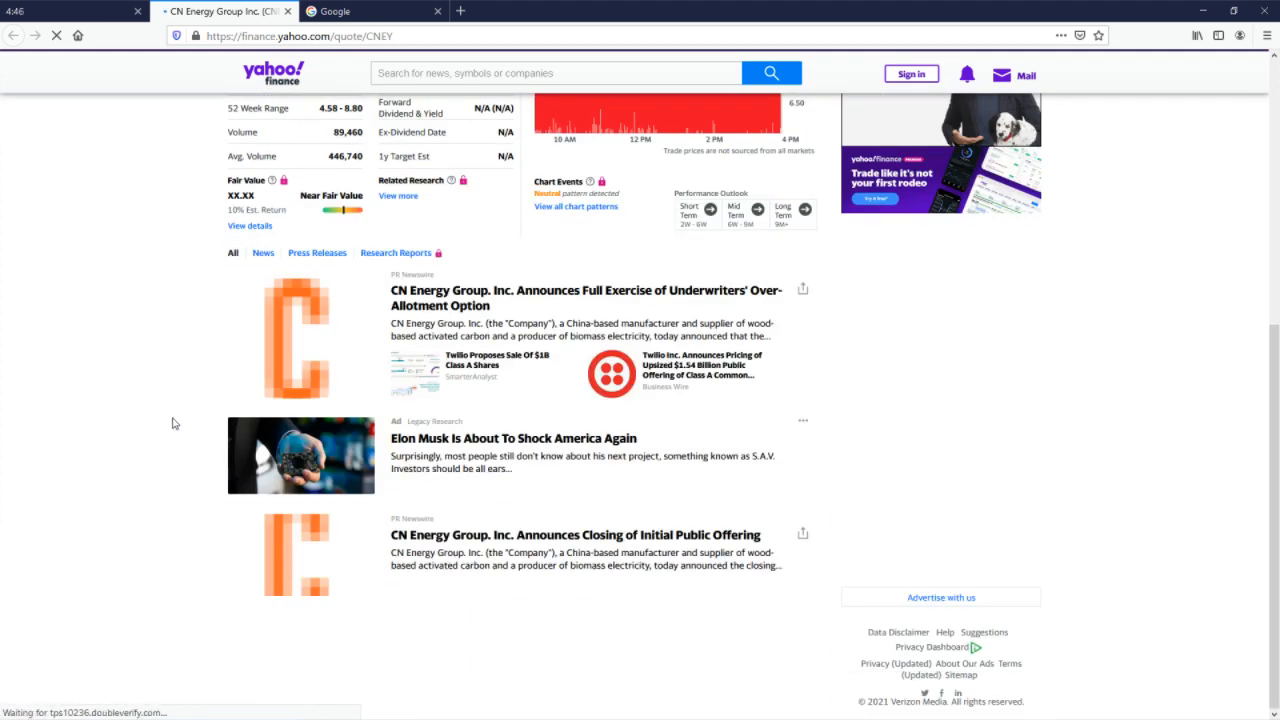
pyautogui.scroll(-3)
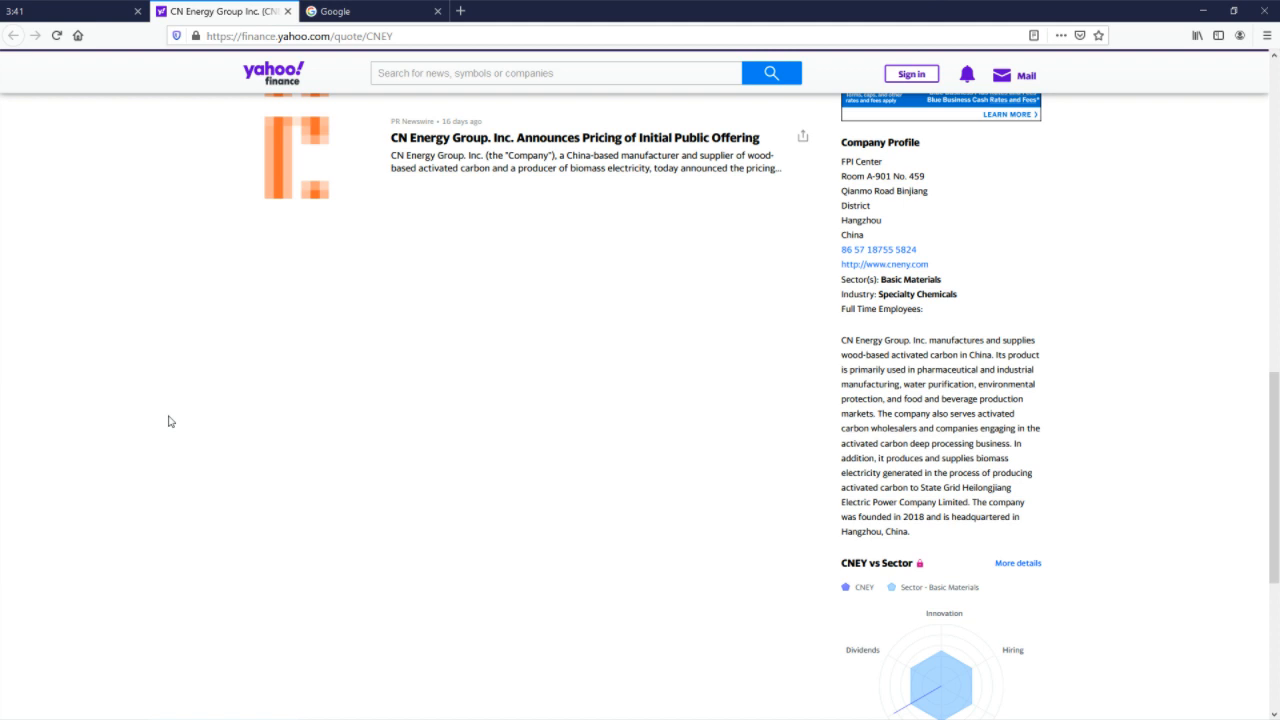
pyautogui.moveTo(165, 418)
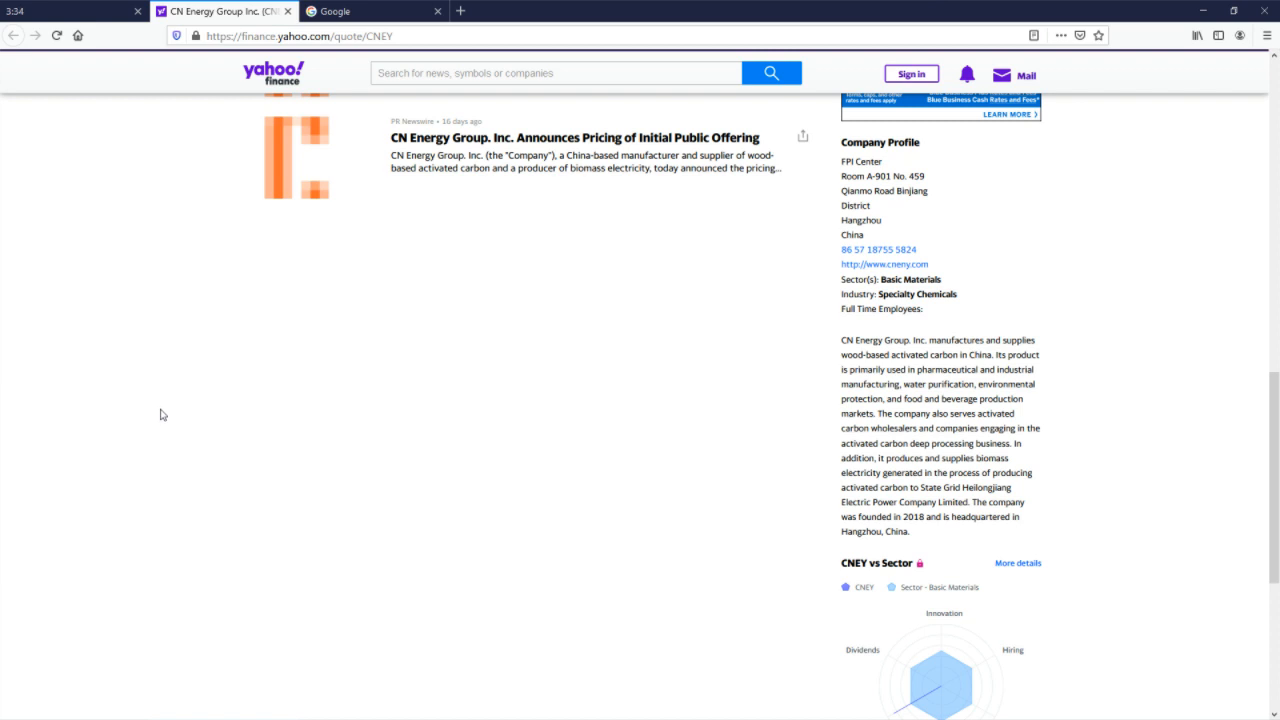
pyautogui.moveTo(160, 401)
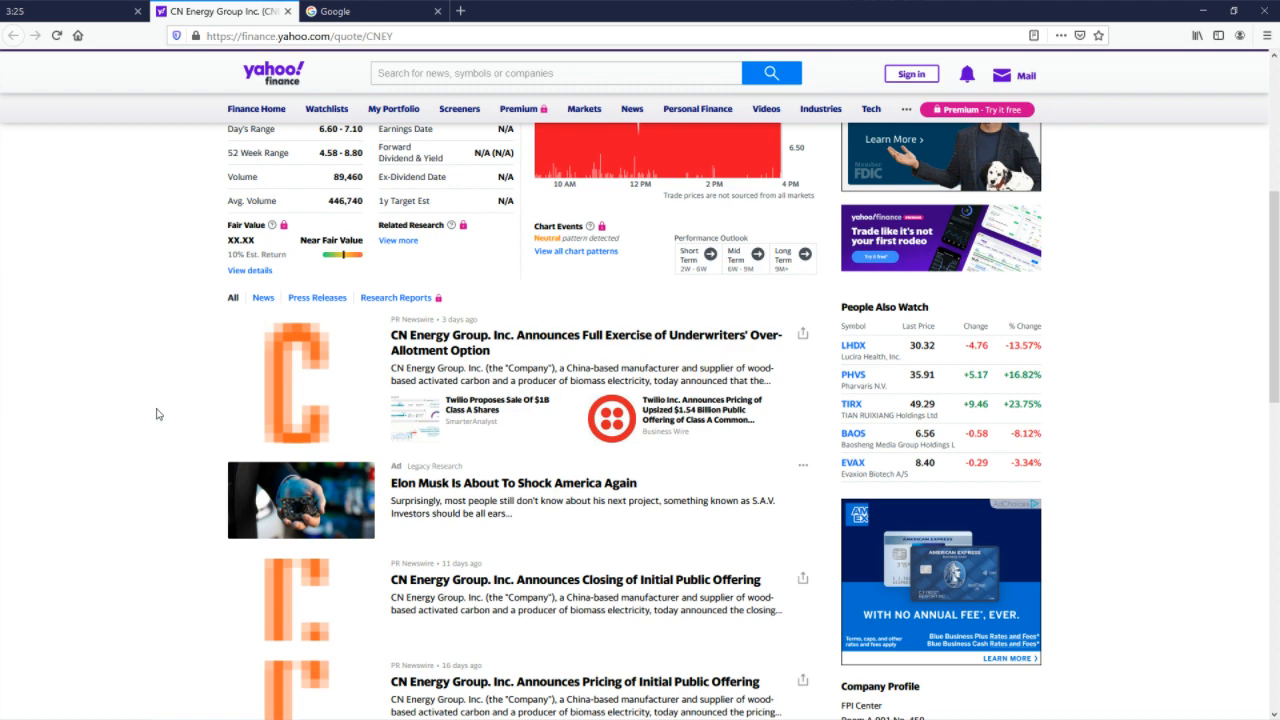
pyautogui.scroll(-3)
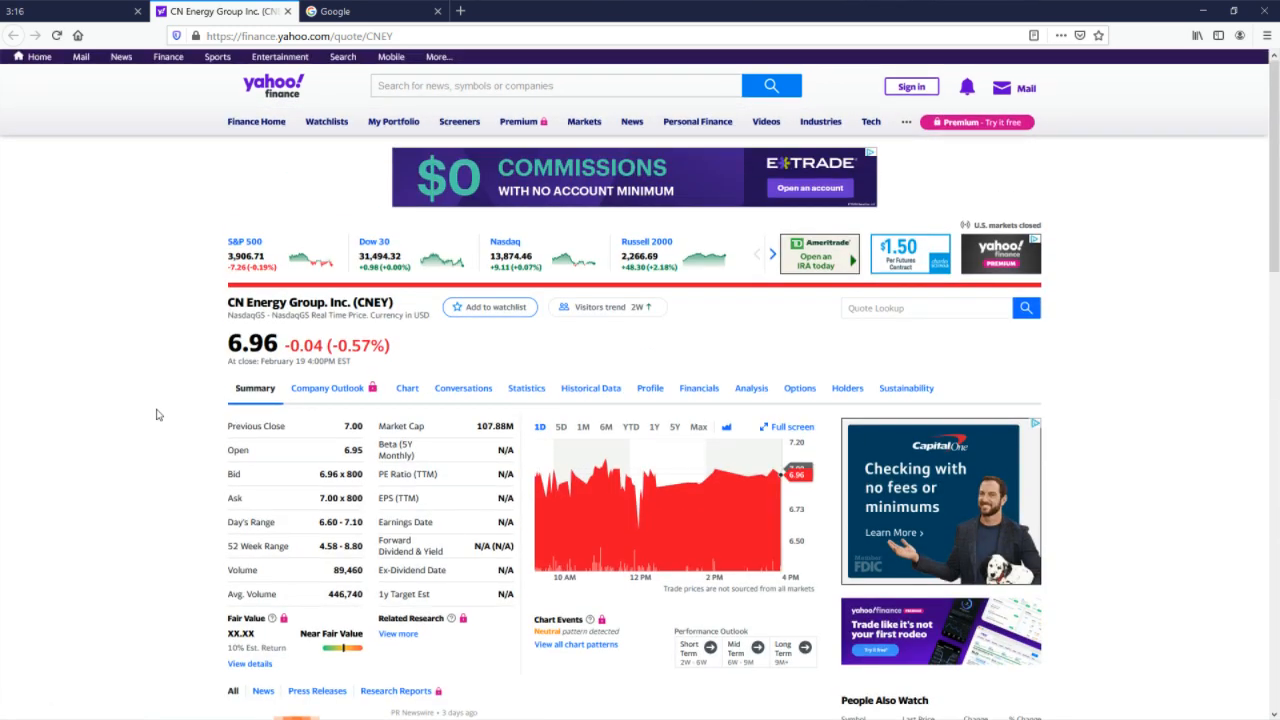
pyautogui.moveTo(698, 427)
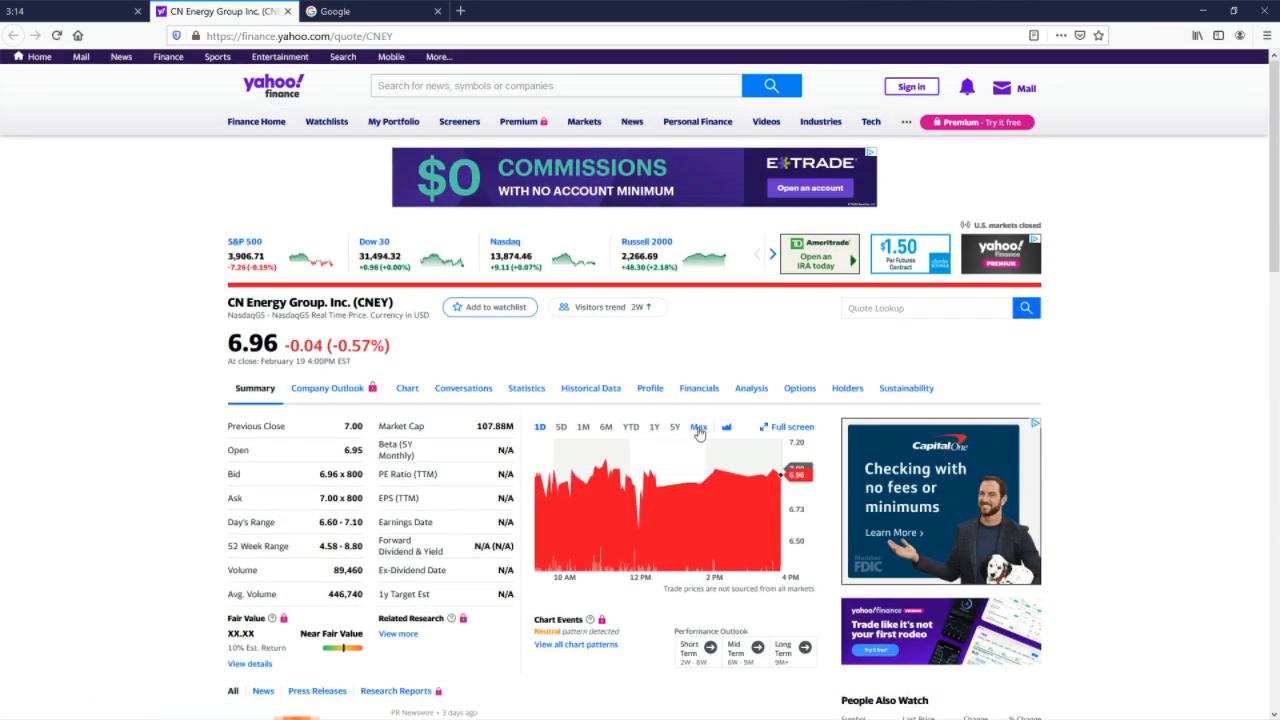
pyautogui.click(698, 427)
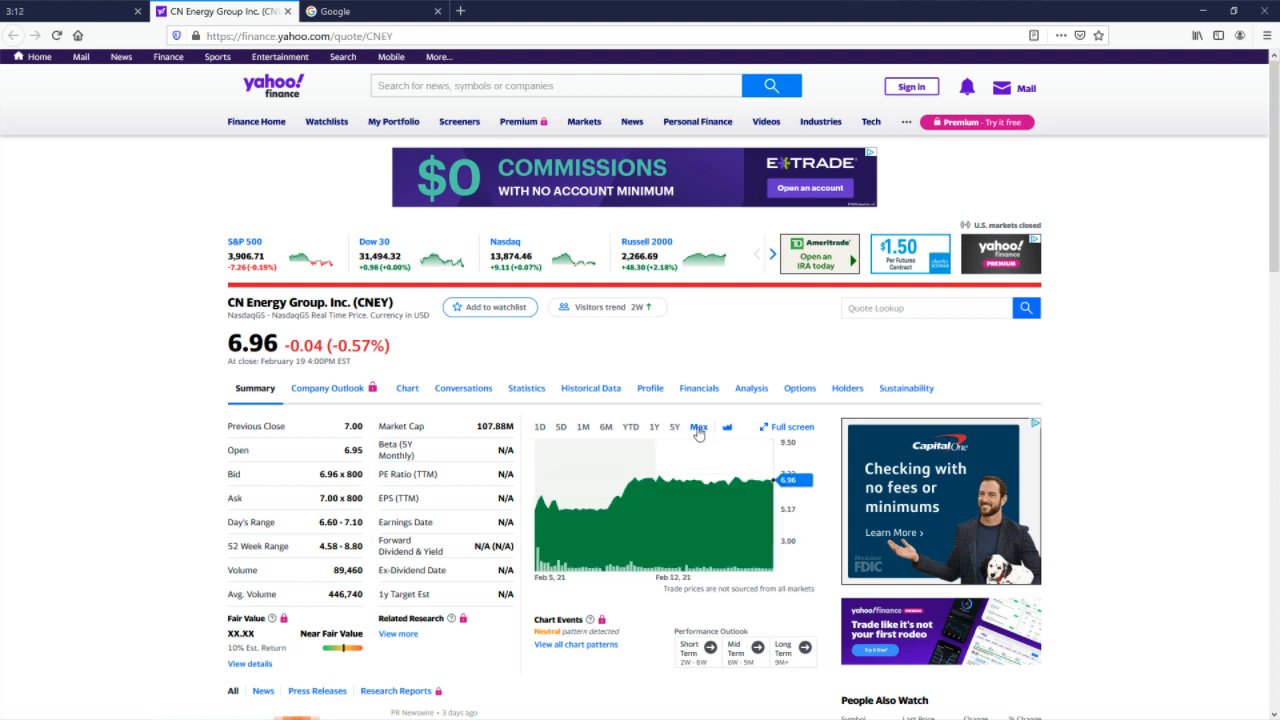
pyautogui.moveTo(698, 434)
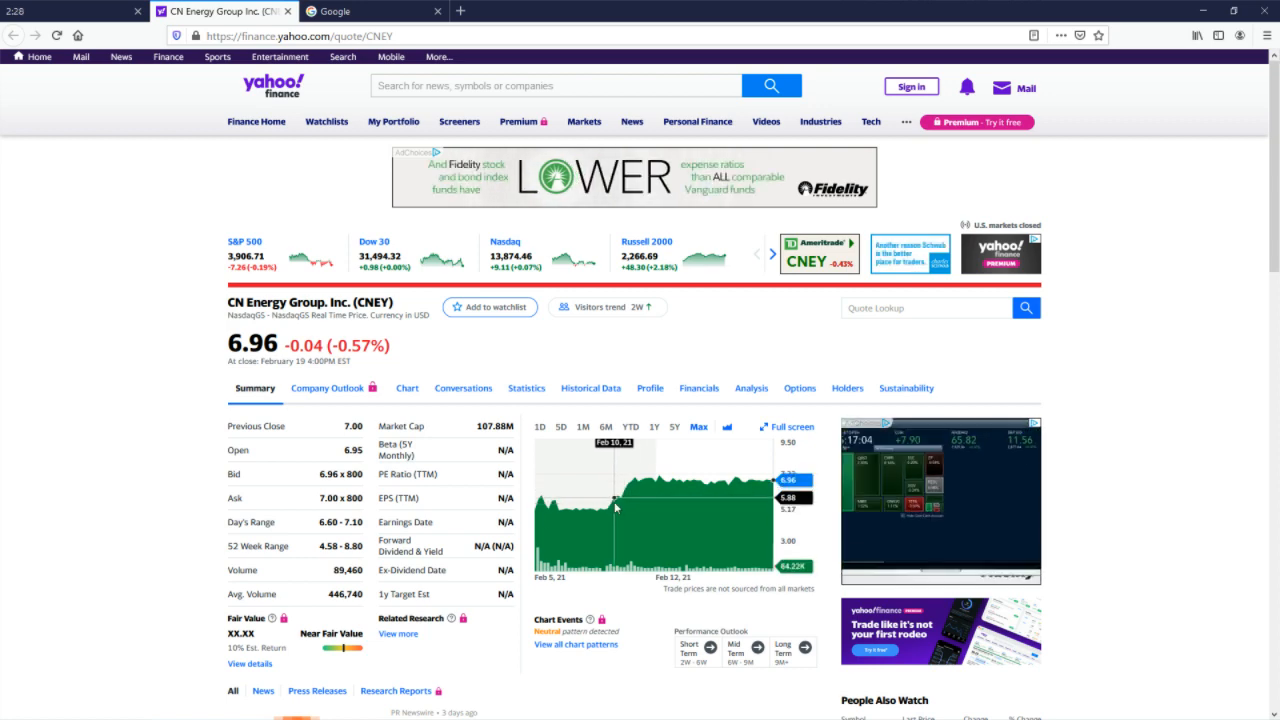
# Step: Open the 'Announces Pricing of Initial Public Offering' headline in a new tab and switch to it
pyautogui.scroll(-3)
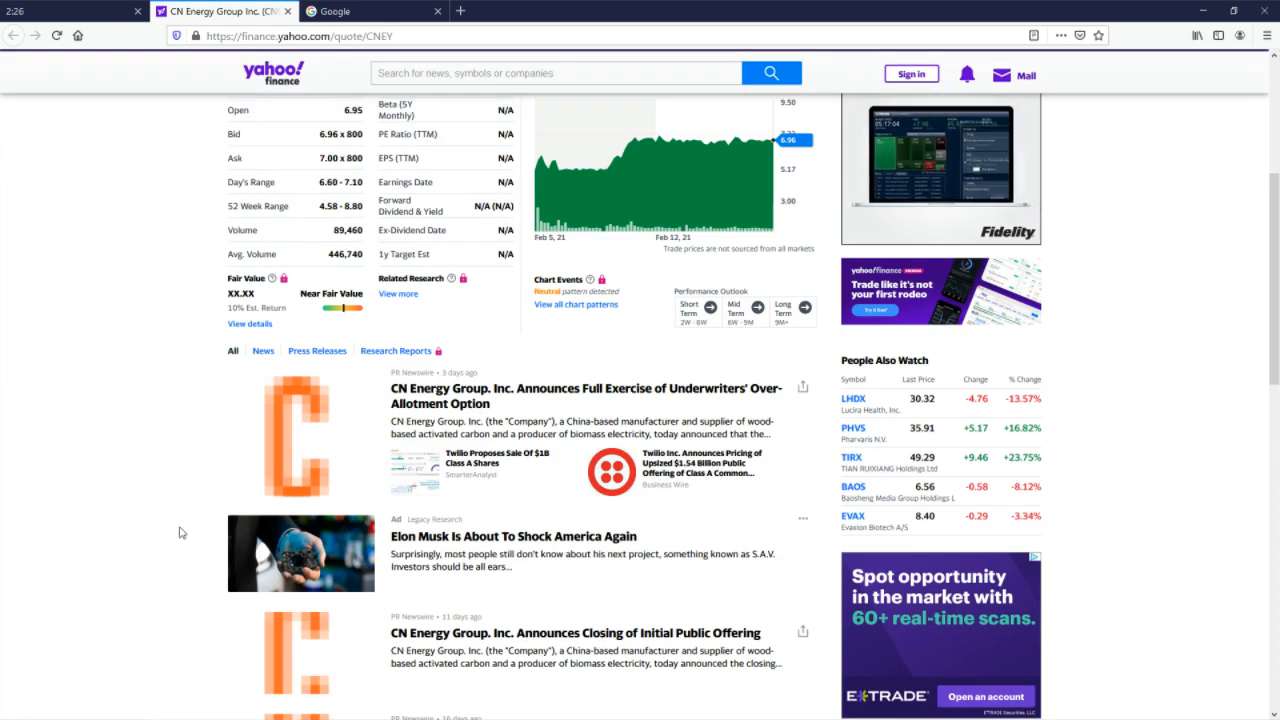
pyautogui.scroll(-3)
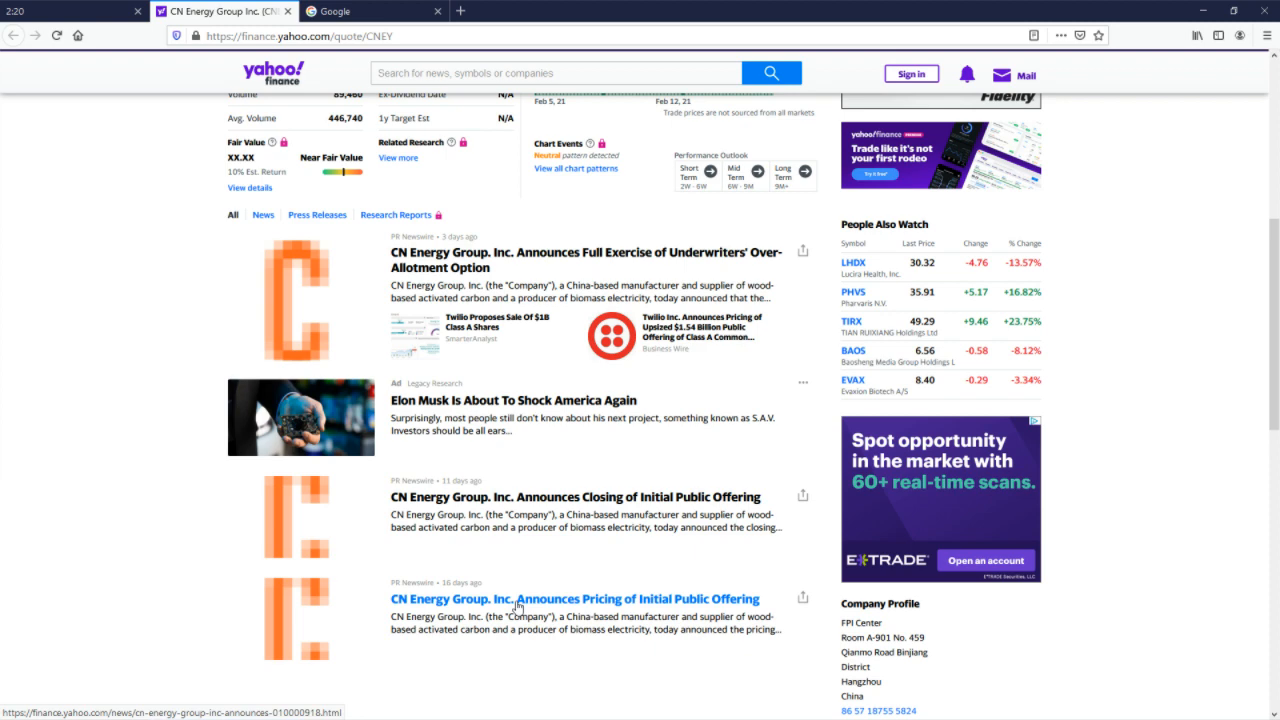
pyautogui.rightClick(517, 605)
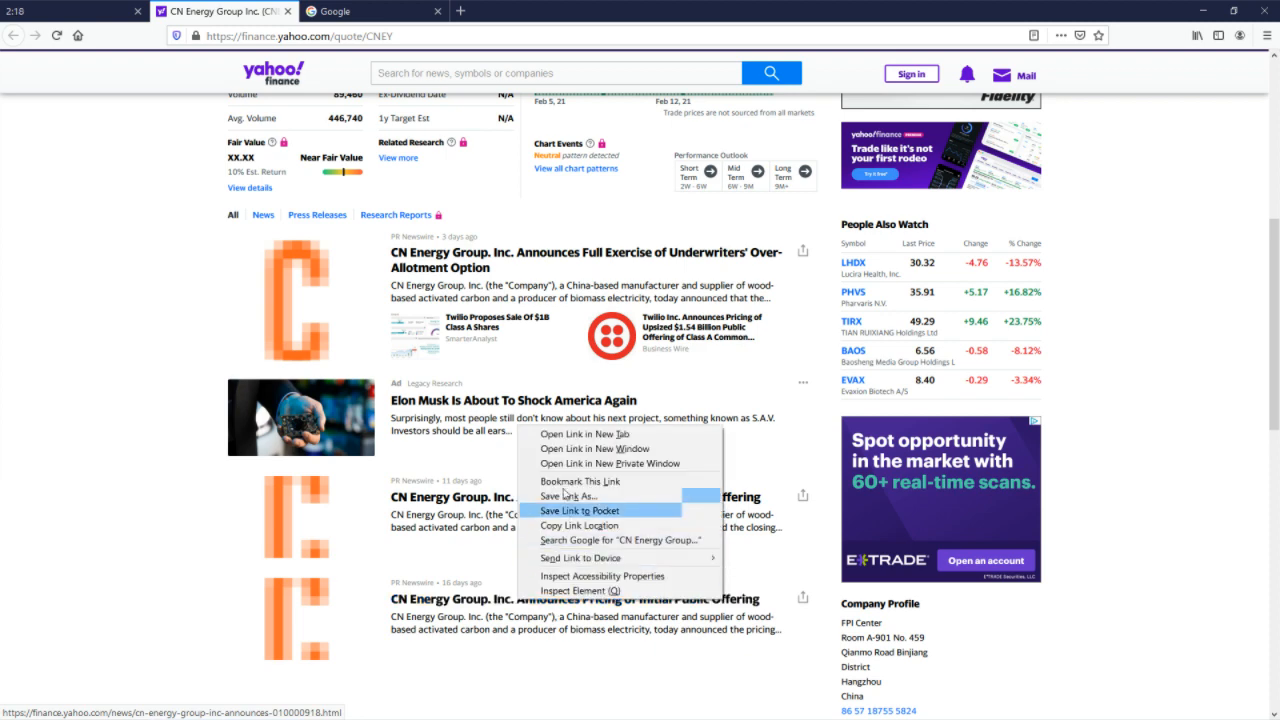
pyautogui.click(584, 433)
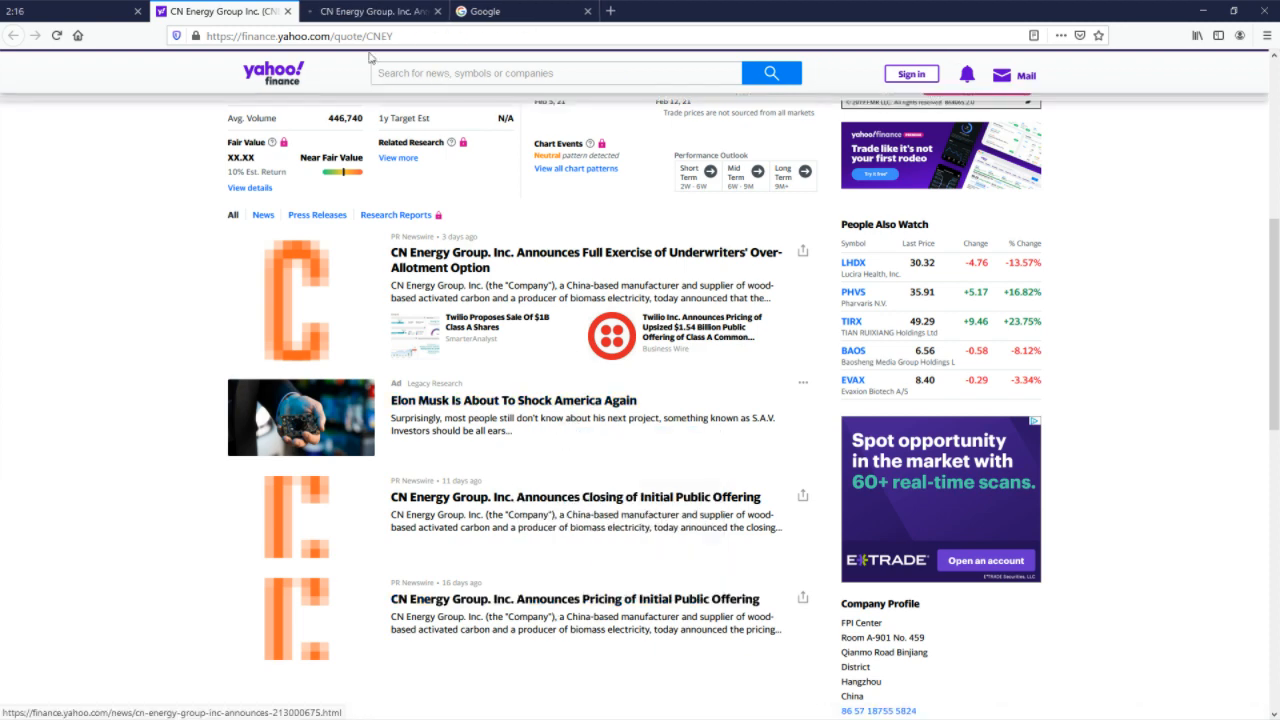
pyautogui.click(573, 598)
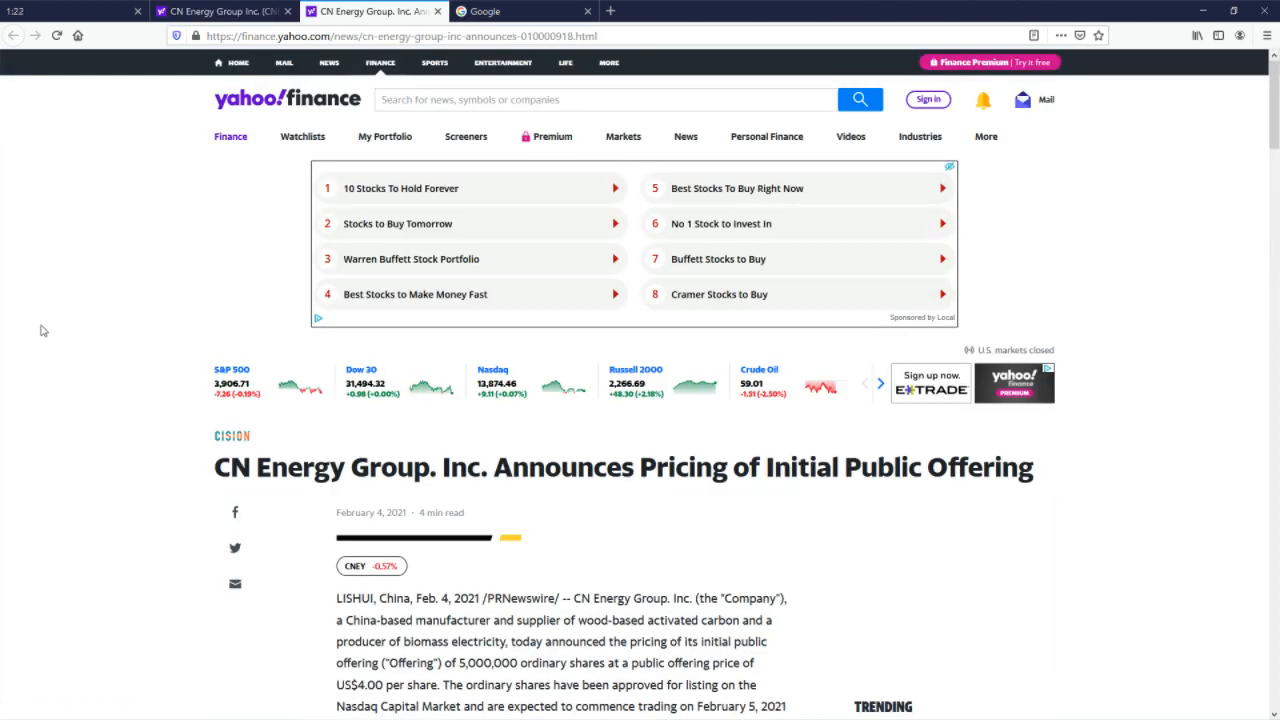
# Step: Return to the CNEY quote page, leaving the IPO article open in its tab
pyautogui.scroll(-3)
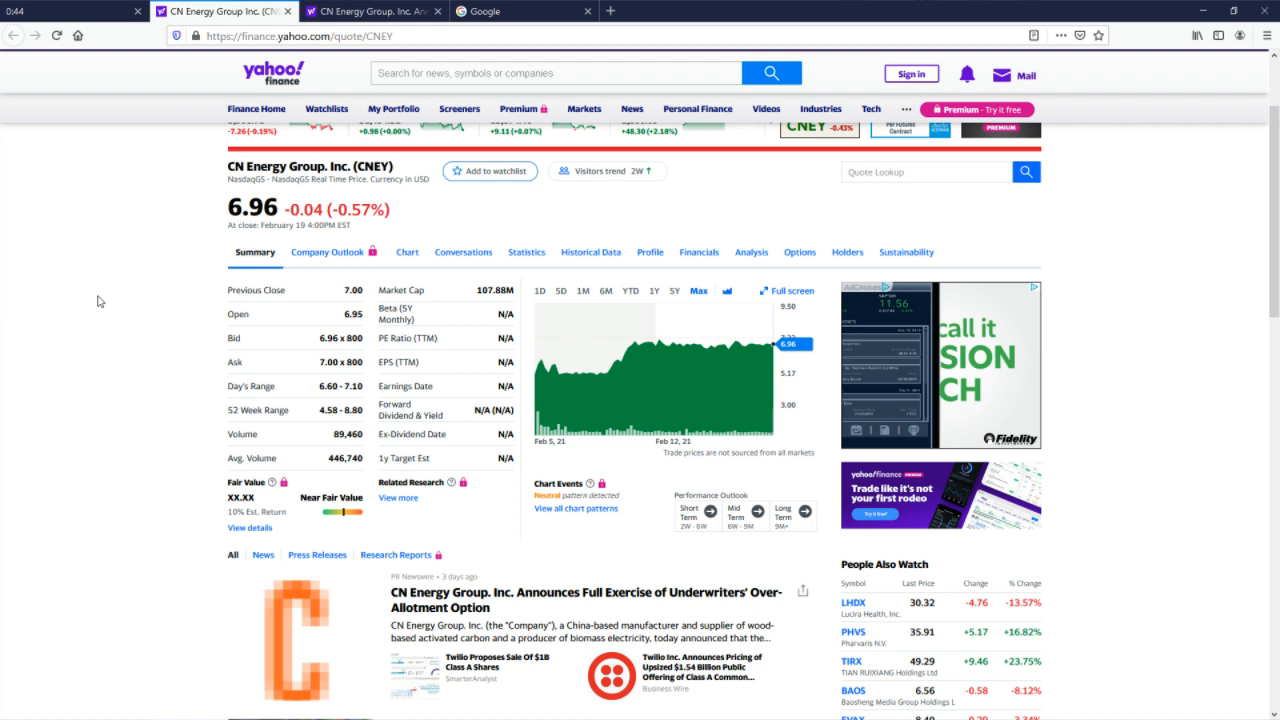
# Step: View the interactive full-page CNEY chart at Max range with weekly price and volume bars
pyautogui.scroll(-3)
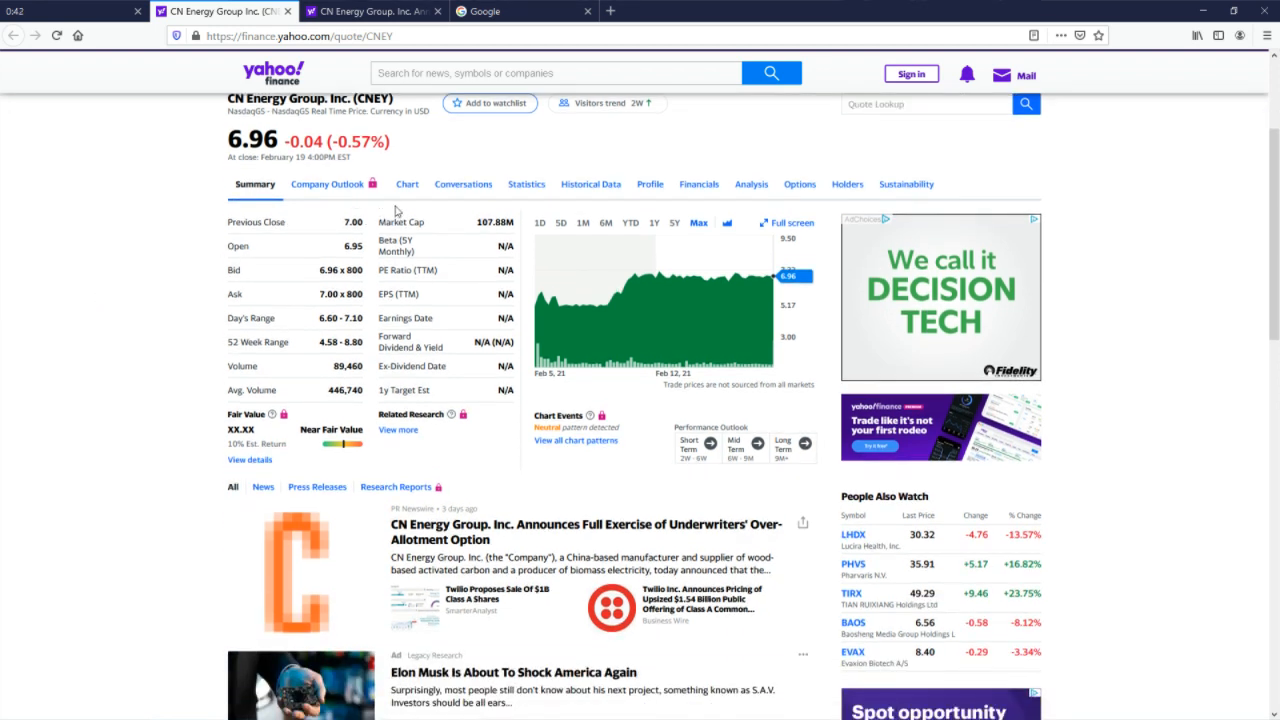
pyautogui.moveTo(540, 318)
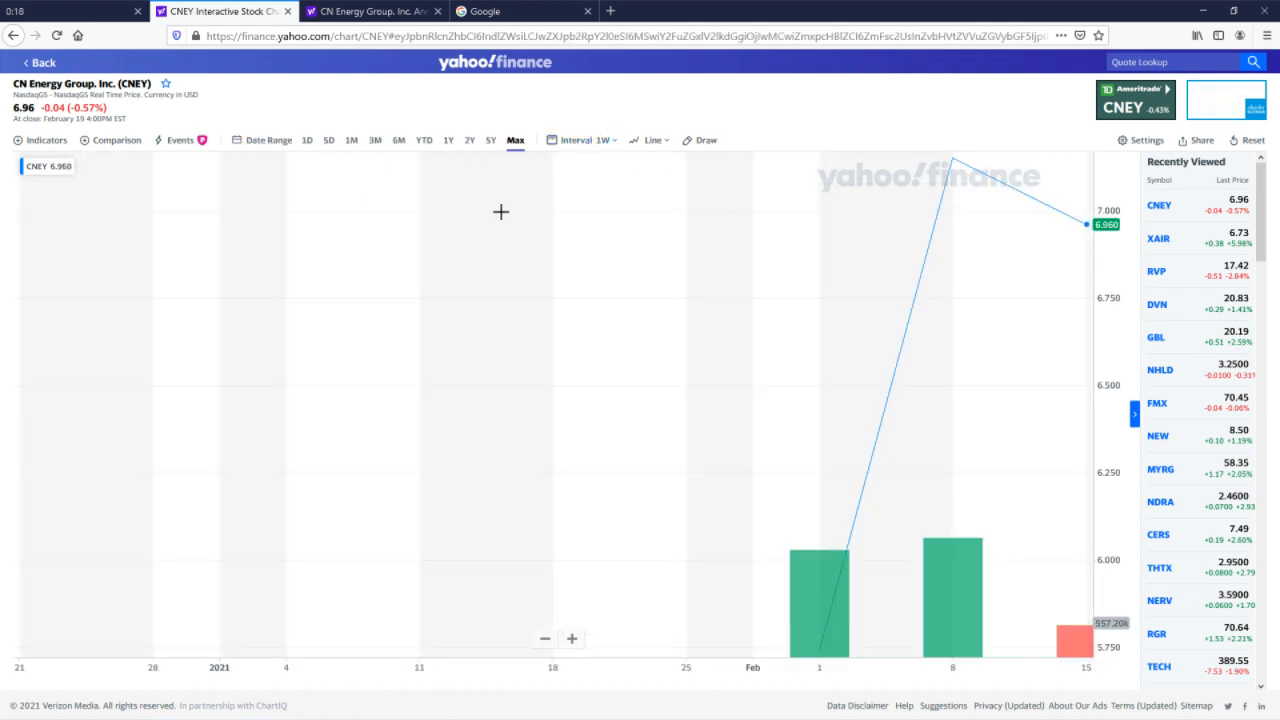
pyautogui.moveTo(531, 520)
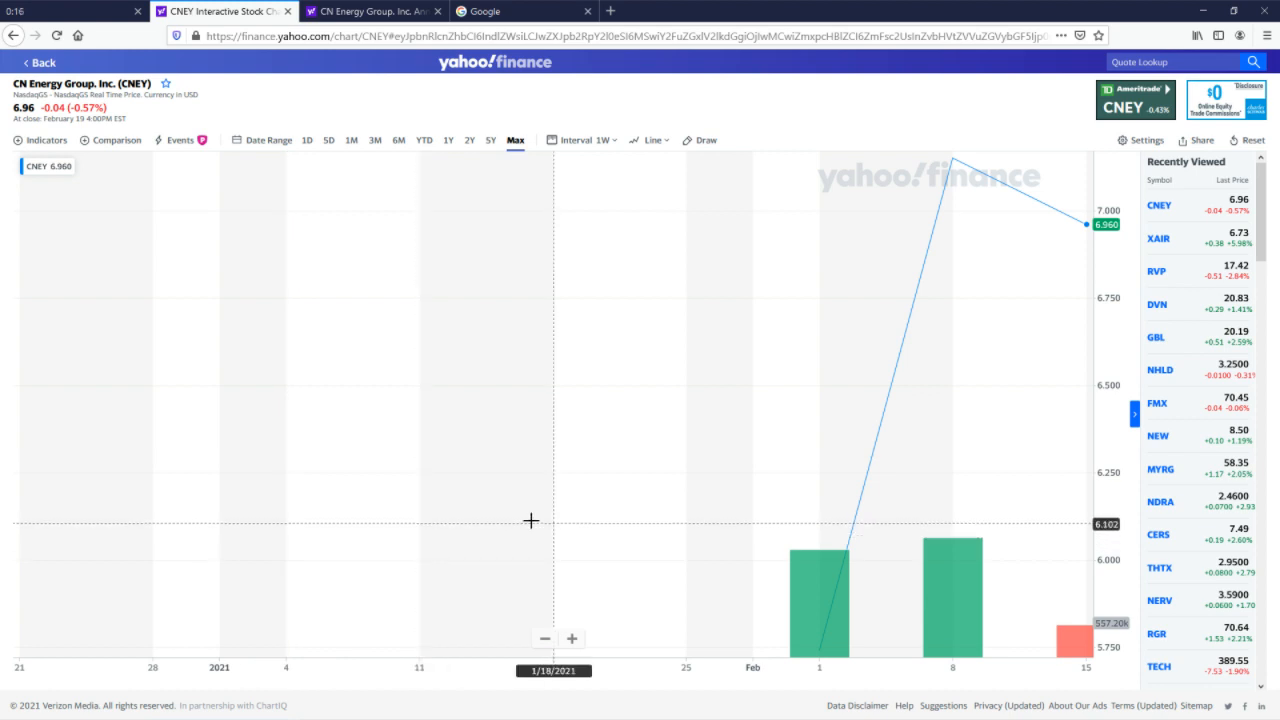
pyautogui.moveTo(453, 555)
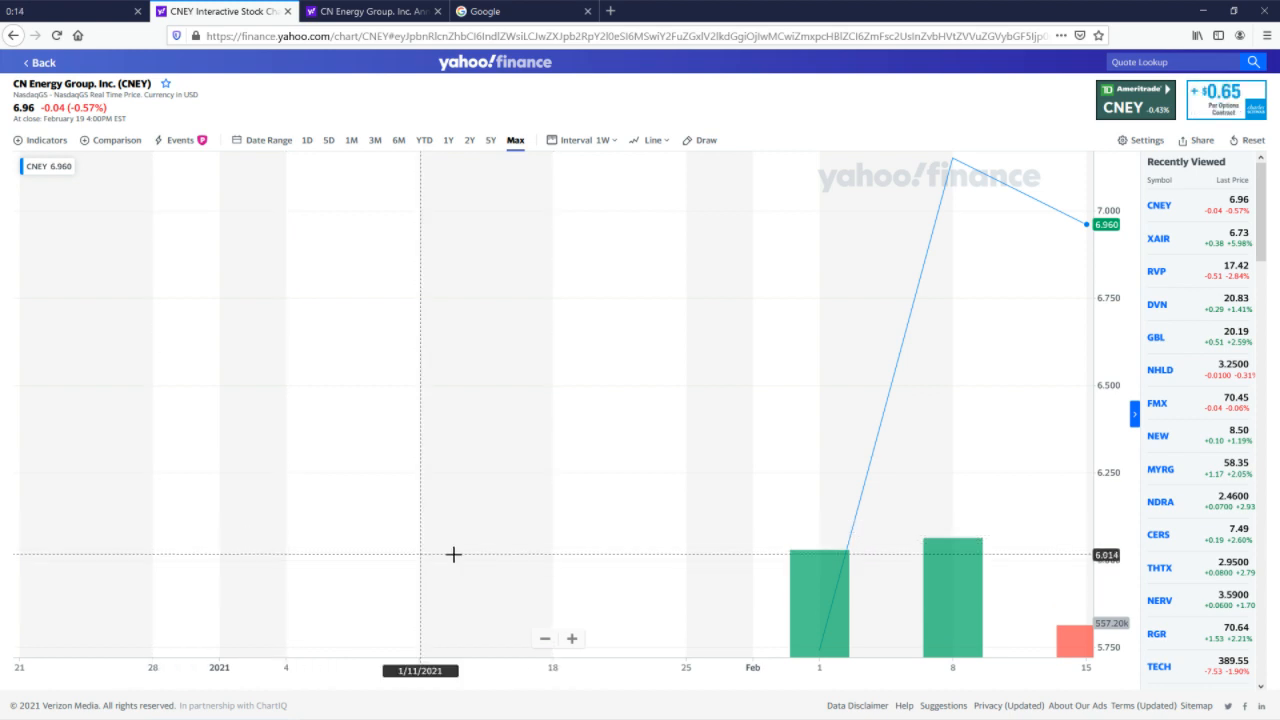
pyautogui.moveTo(627, 442)
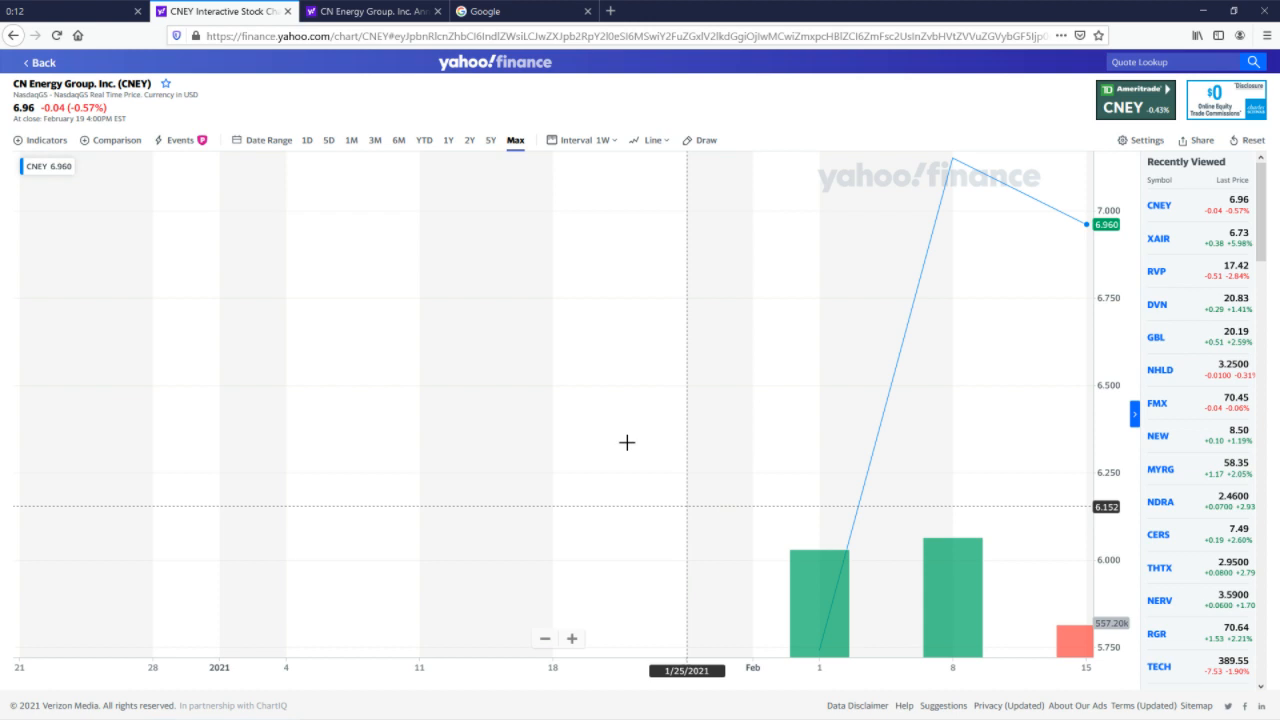
pyautogui.click(351, 140)
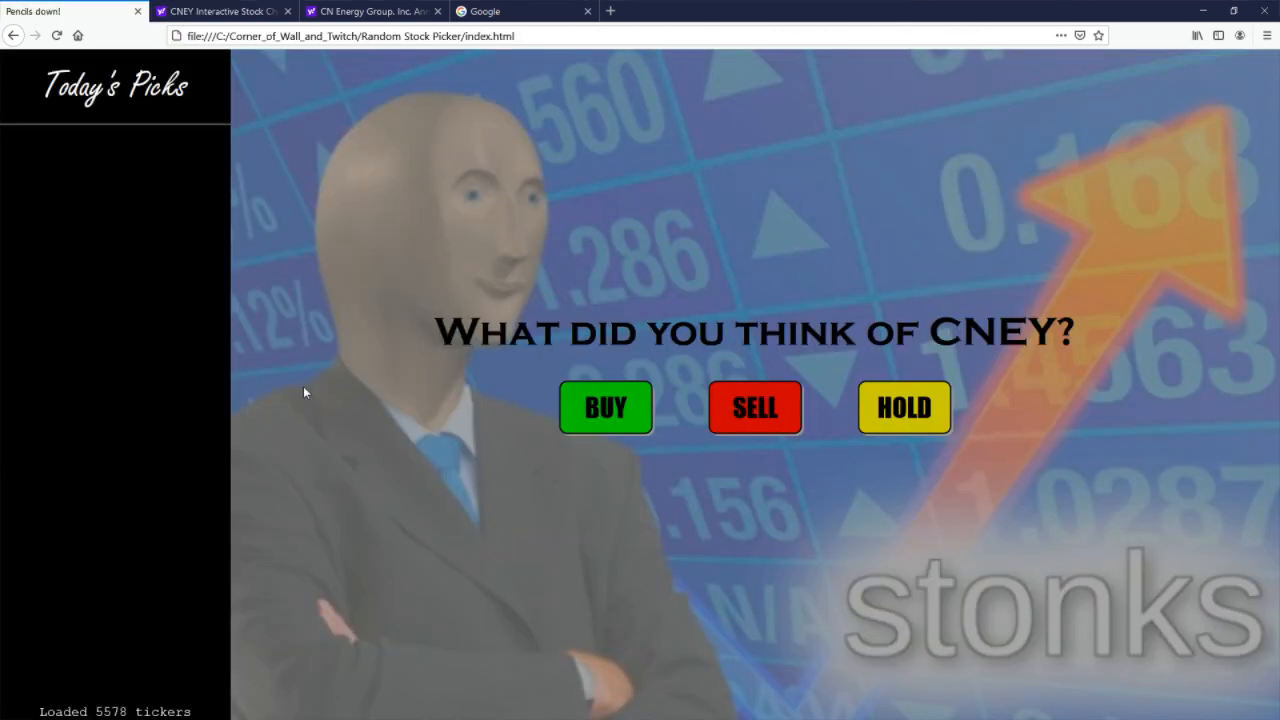
pyautogui.moveTo(485, 246)
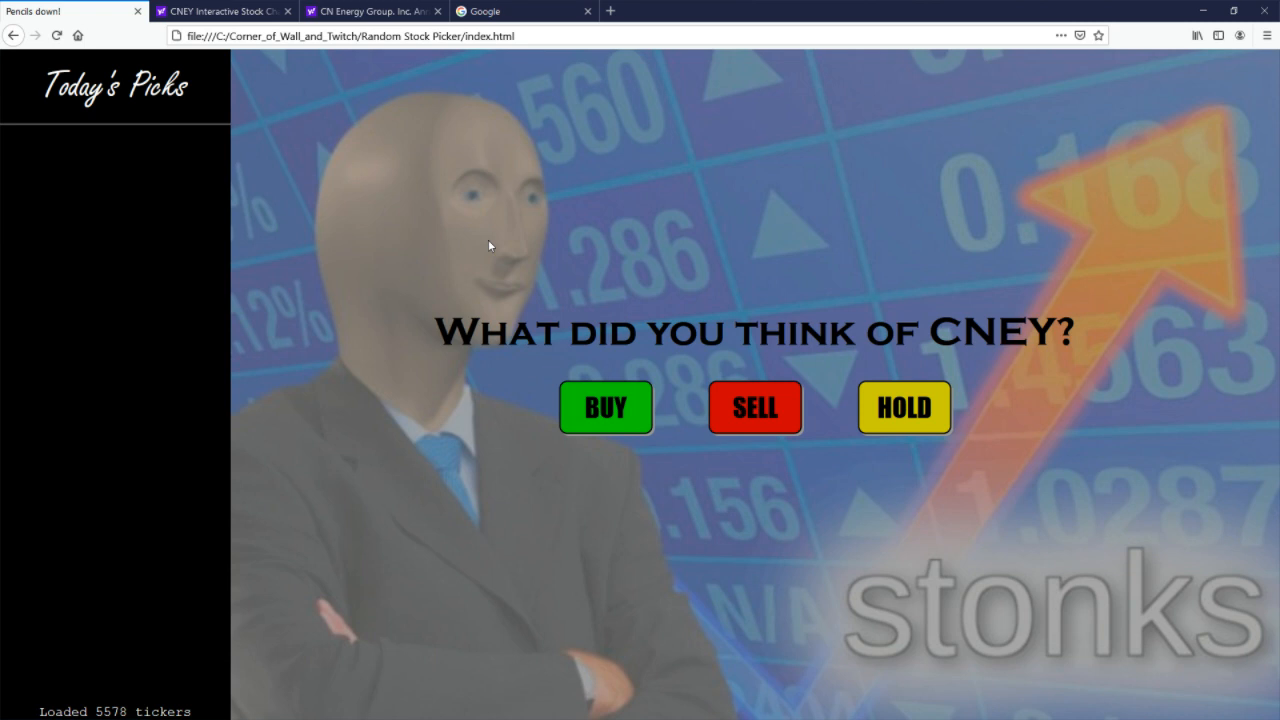
pyautogui.moveTo(472, 246)
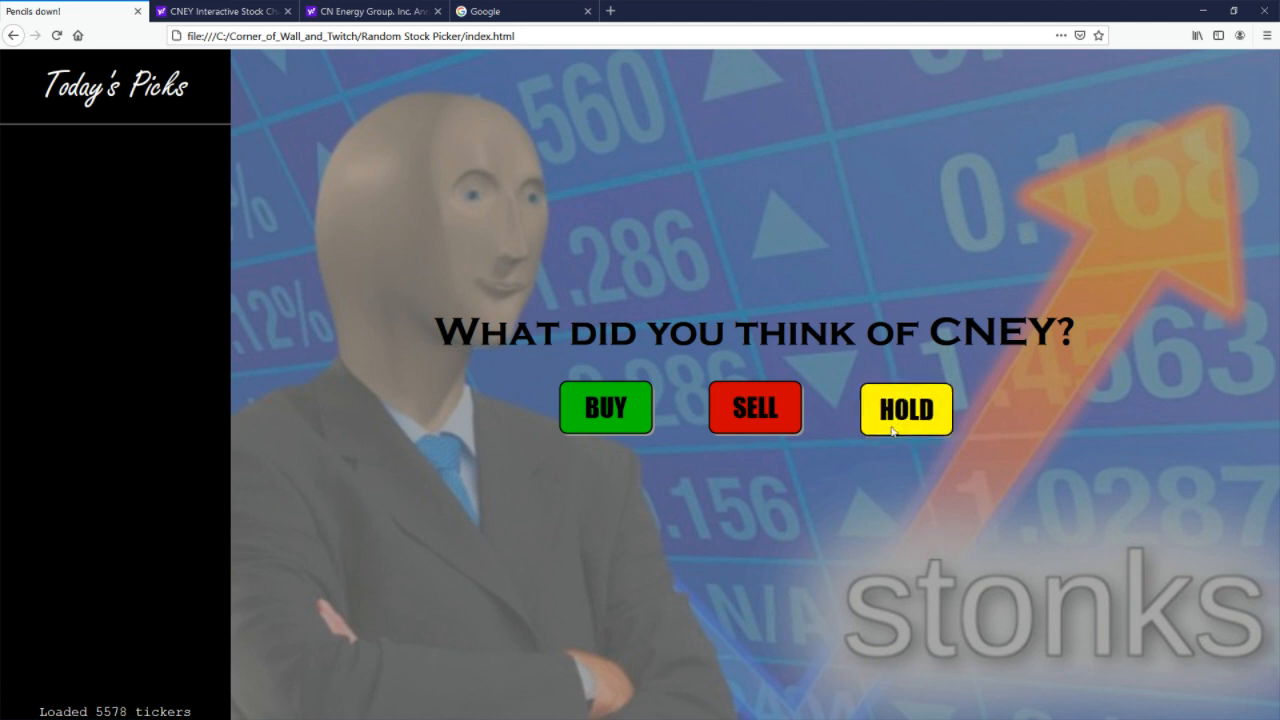
# Step: Record CNEY as Hold in the Random Stock Picker's Today's Picks
pyautogui.click(905, 408)
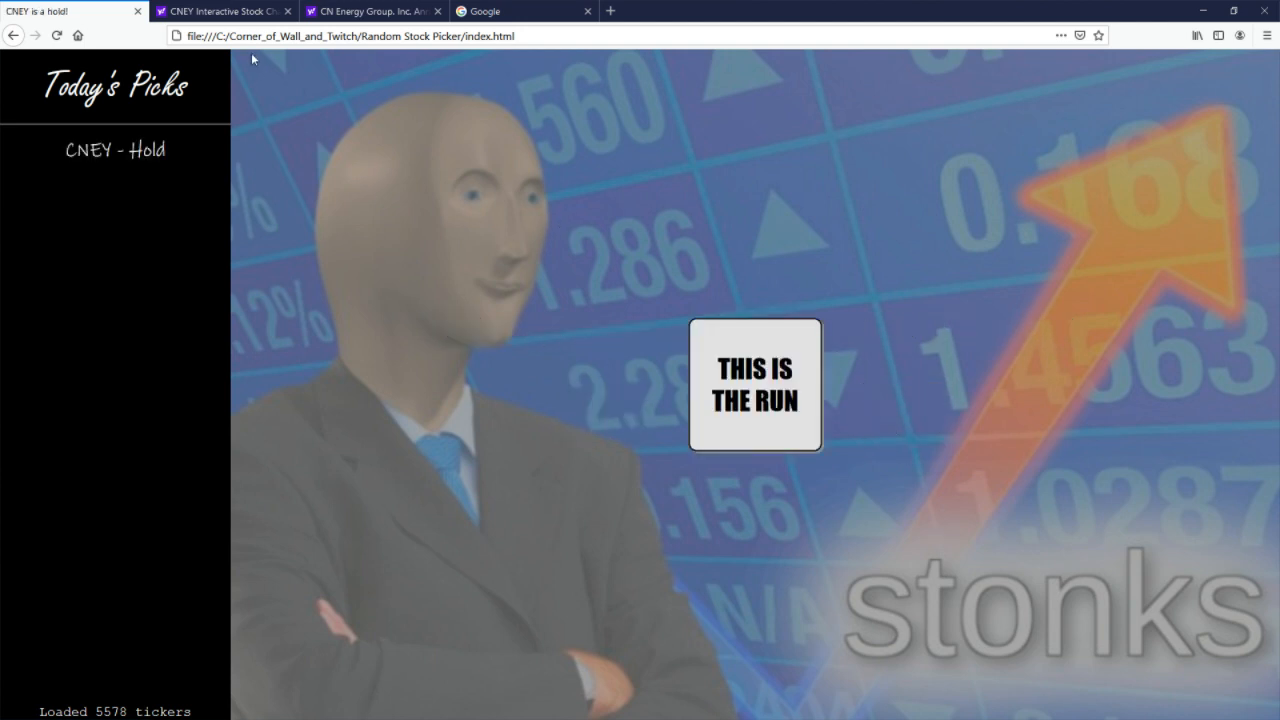